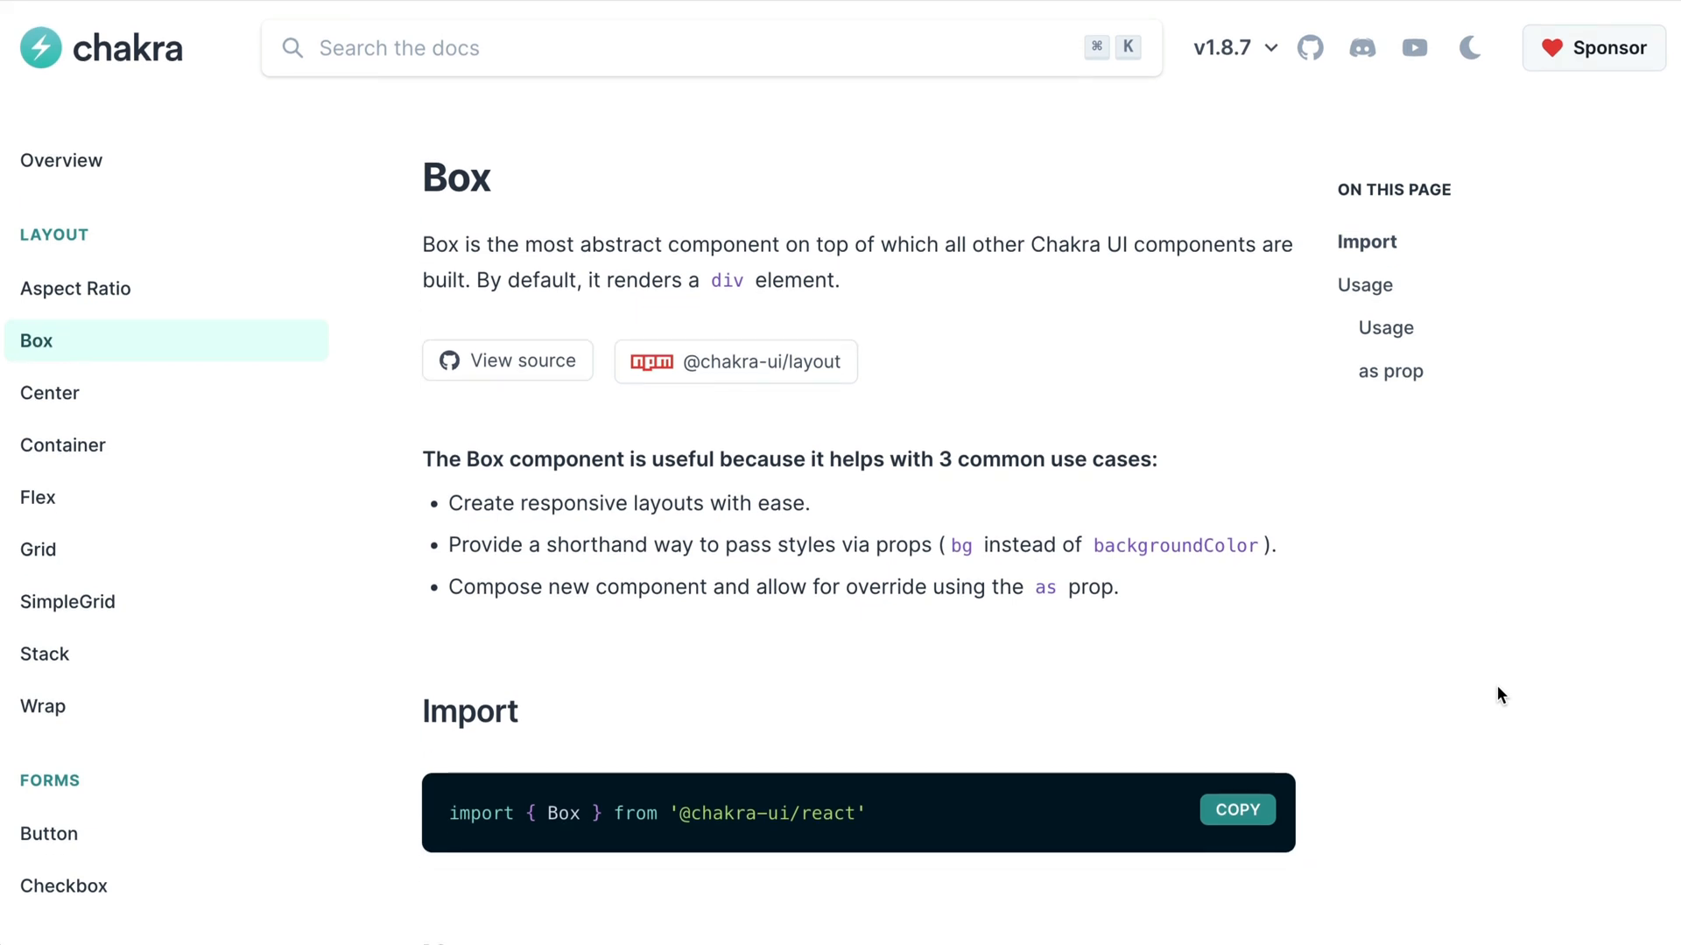
Scroll the Chakra UI Box docs page past Import down to the Usage examples.
{"action": "scroll", "scroll_direction": "down", "scroll_amount": 3}
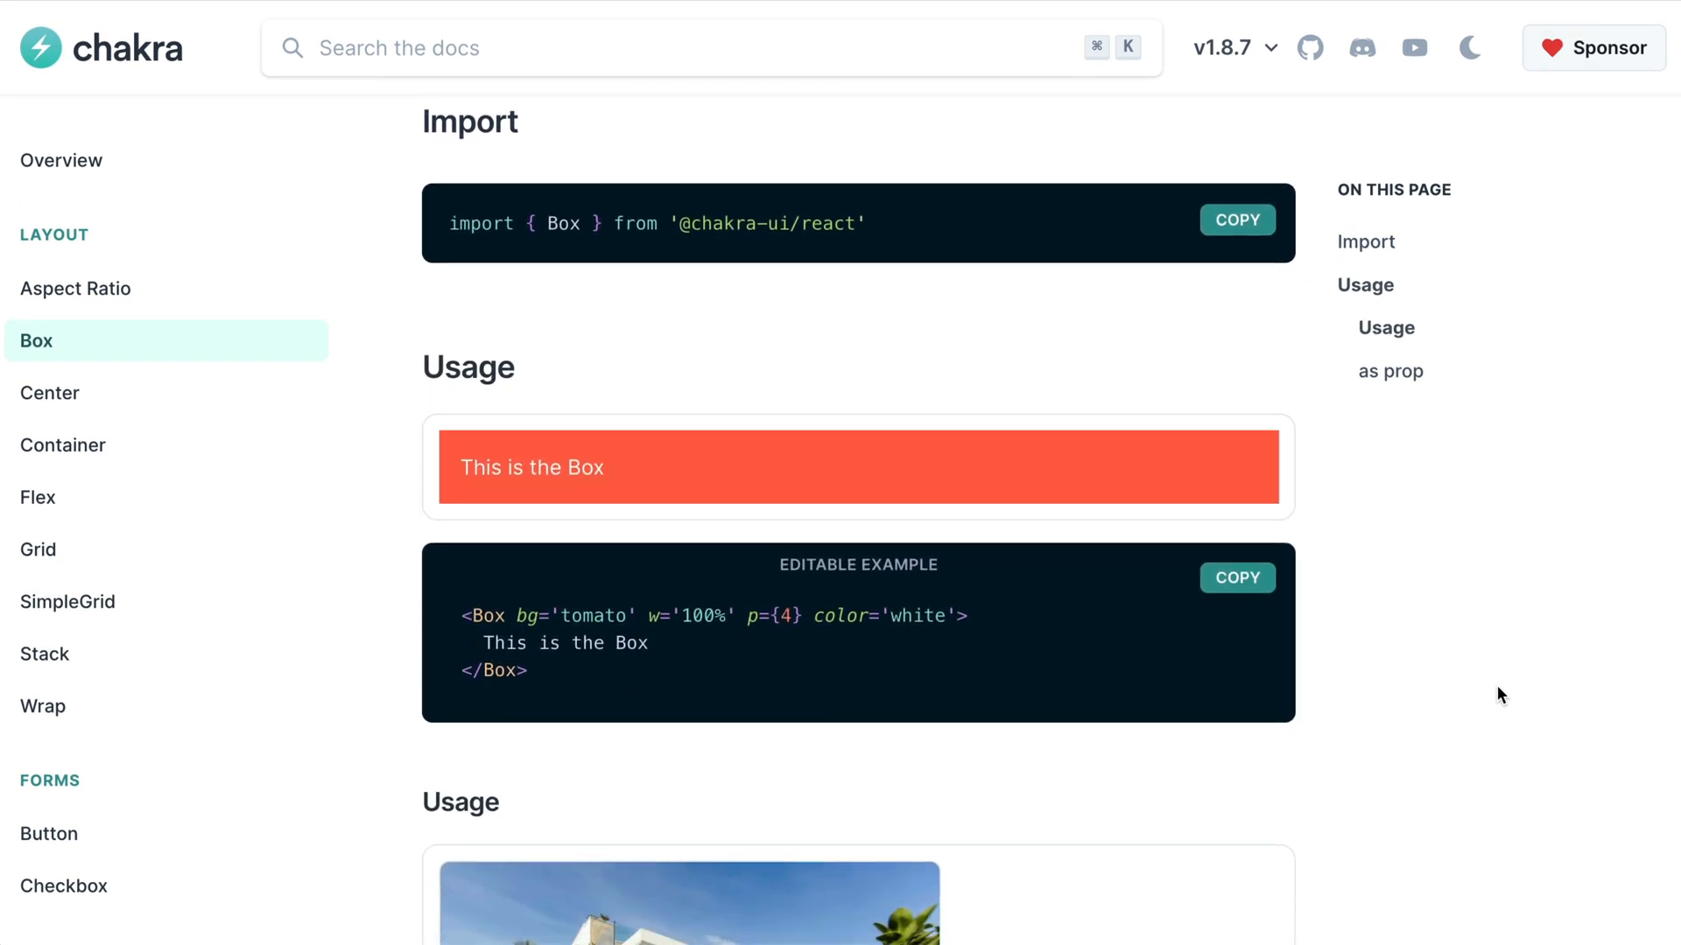
{"action": "scroll", "scroll_direction": "down", "scroll_amount": 3}
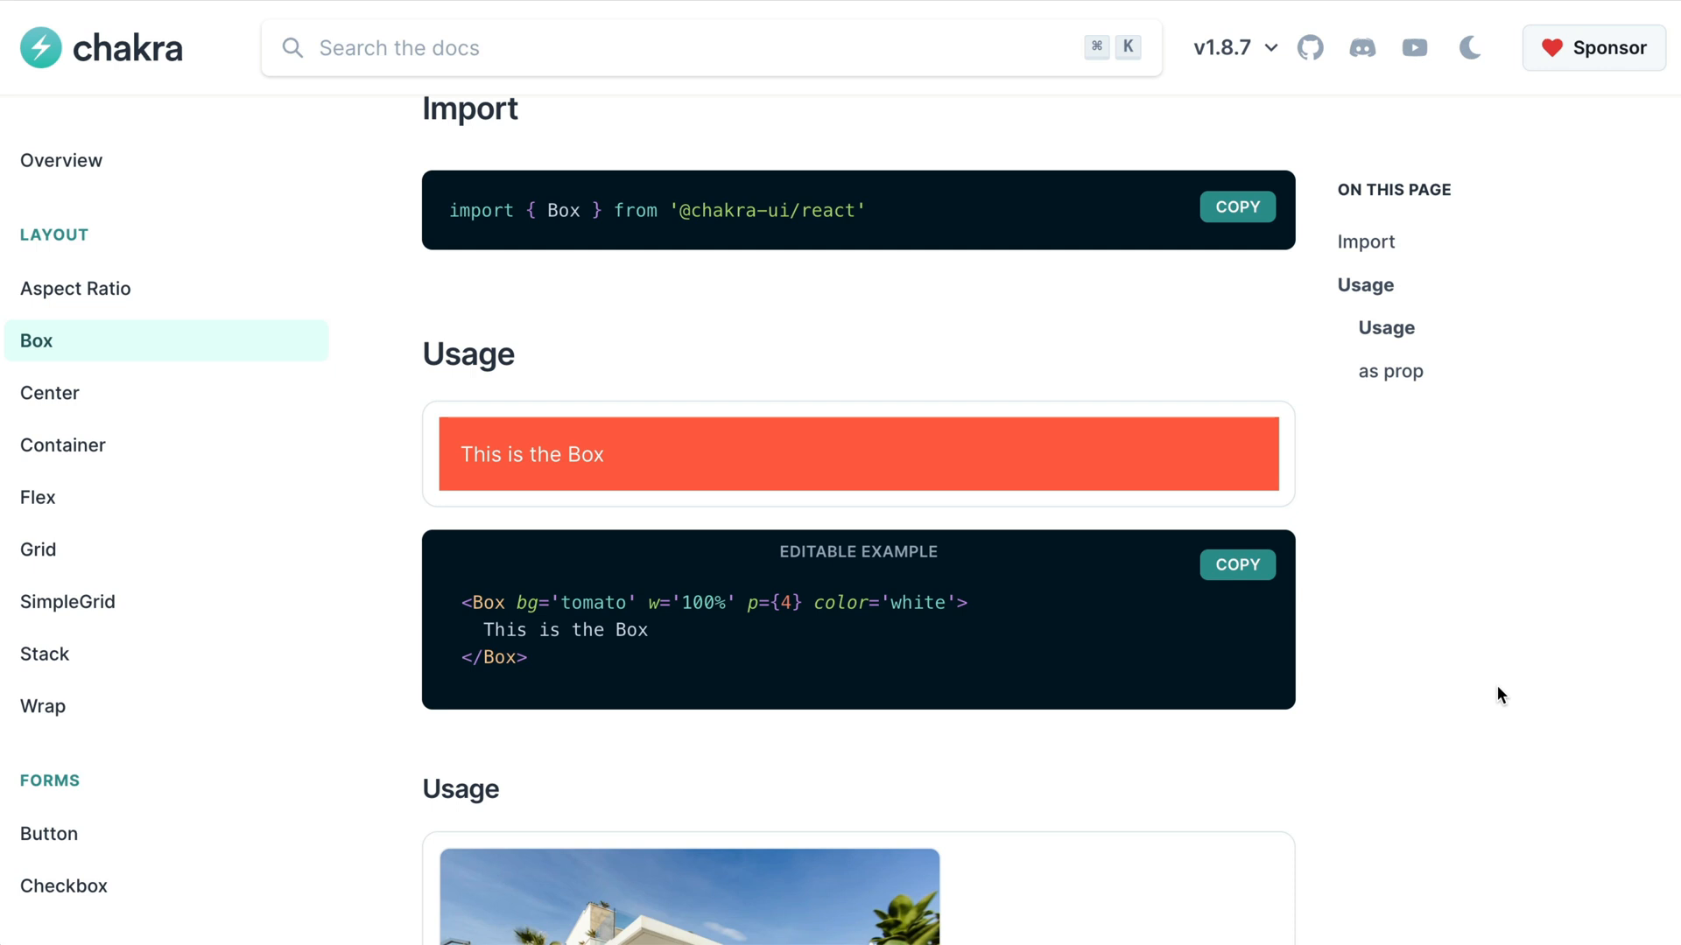
{"action": "scroll", "scroll_direction": "down", "scroll_amount": 3}
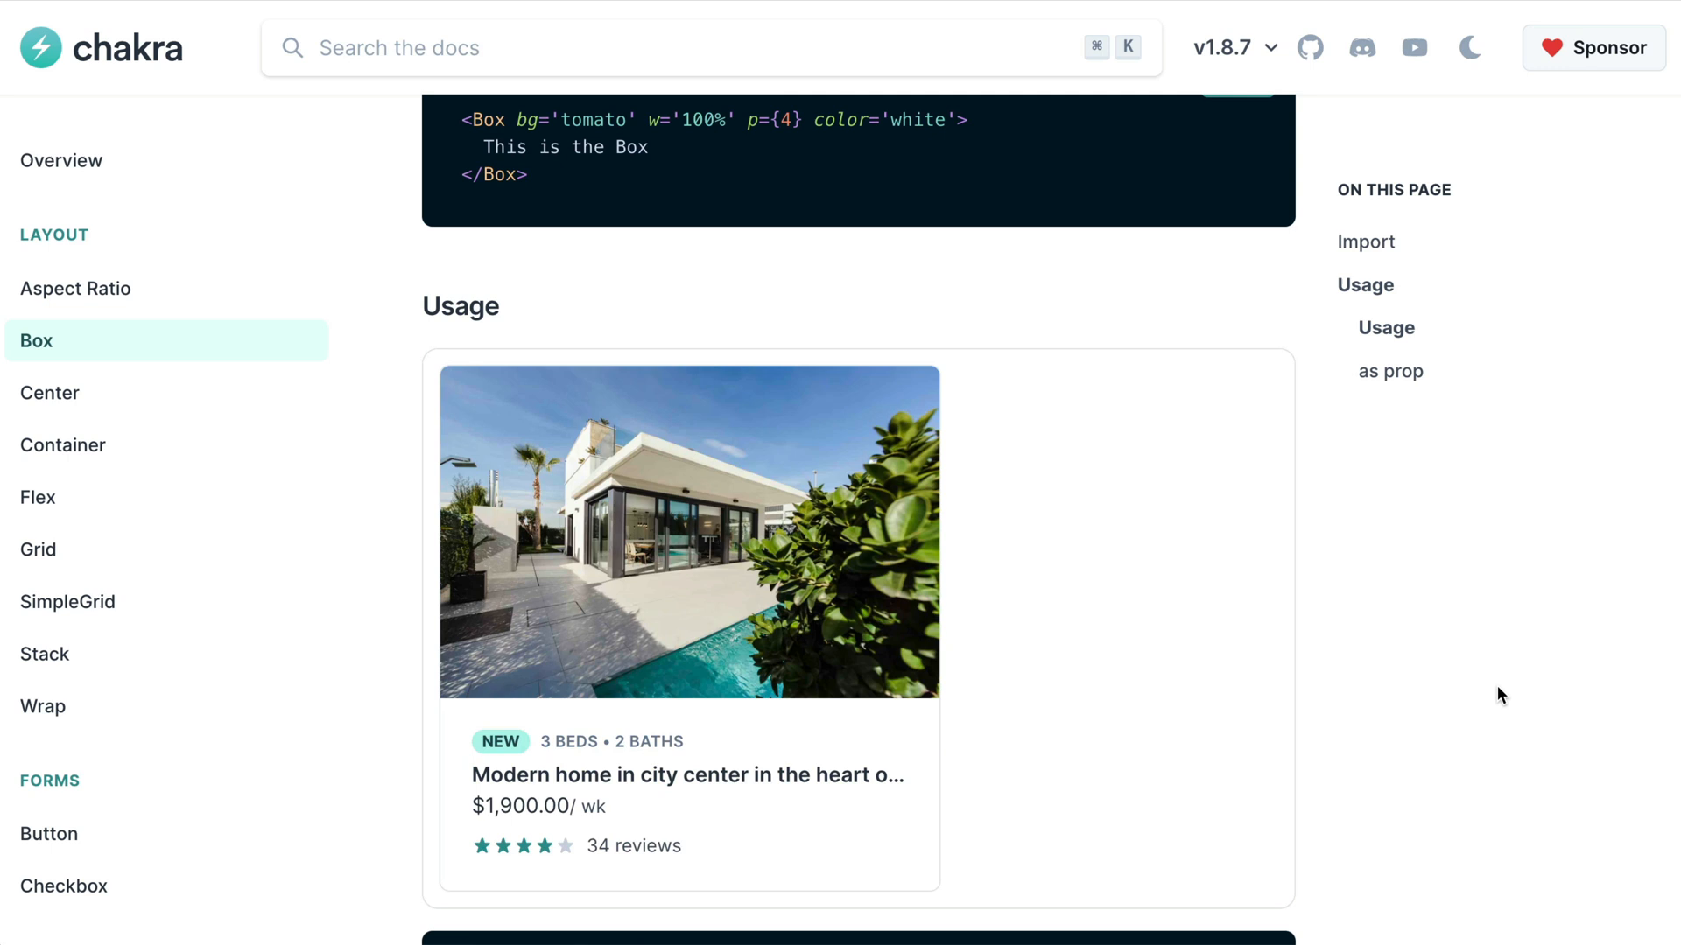
{"action": "scroll", "scroll_direction": "down", "scroll_amount": 3}
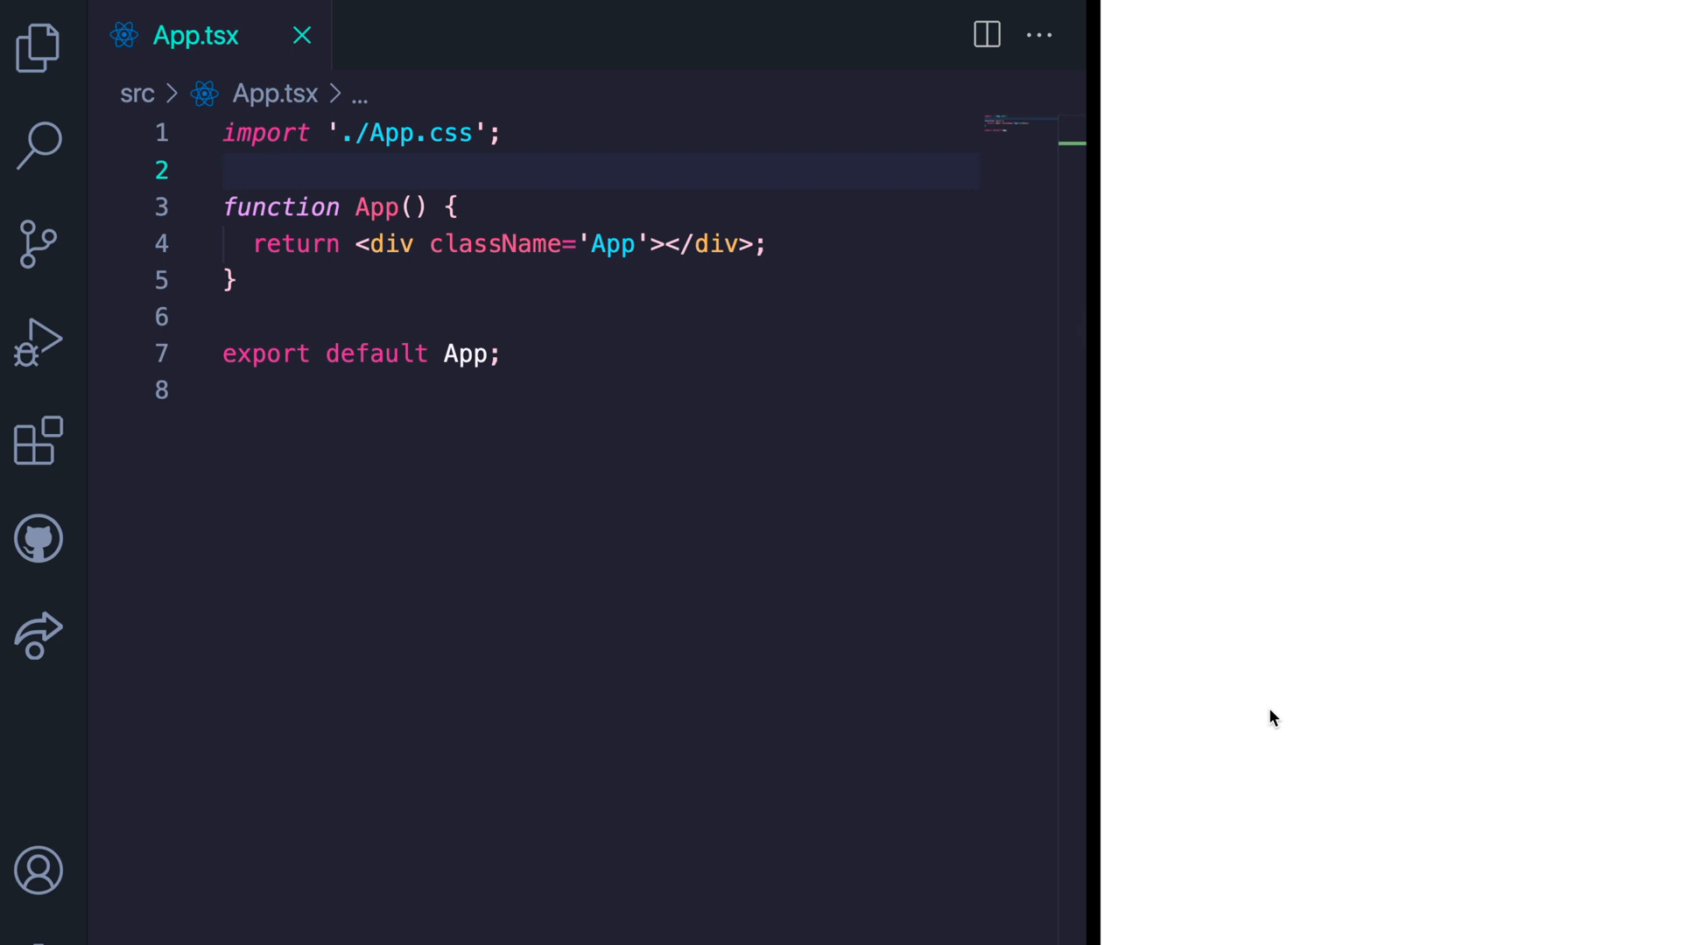
{"action": "mouse_move", "coordinate": [624, 177]}
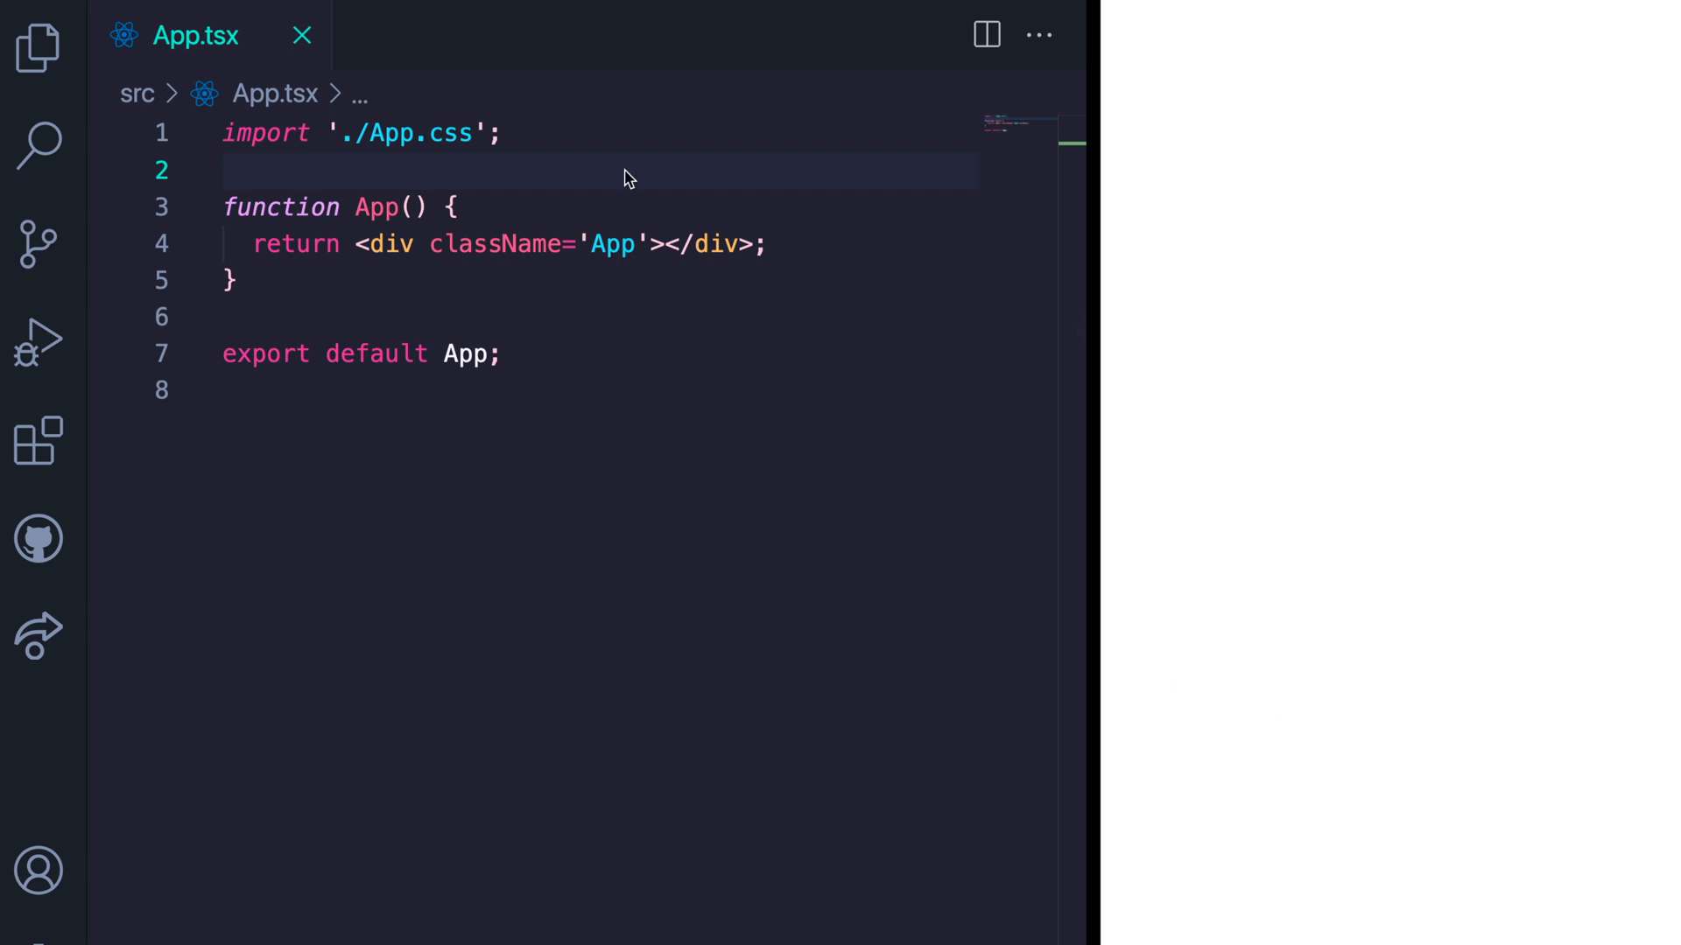
{"action": "key", "text": "Enter"}
{"action": "type", "text": "<Box>This is a box</Box>"}
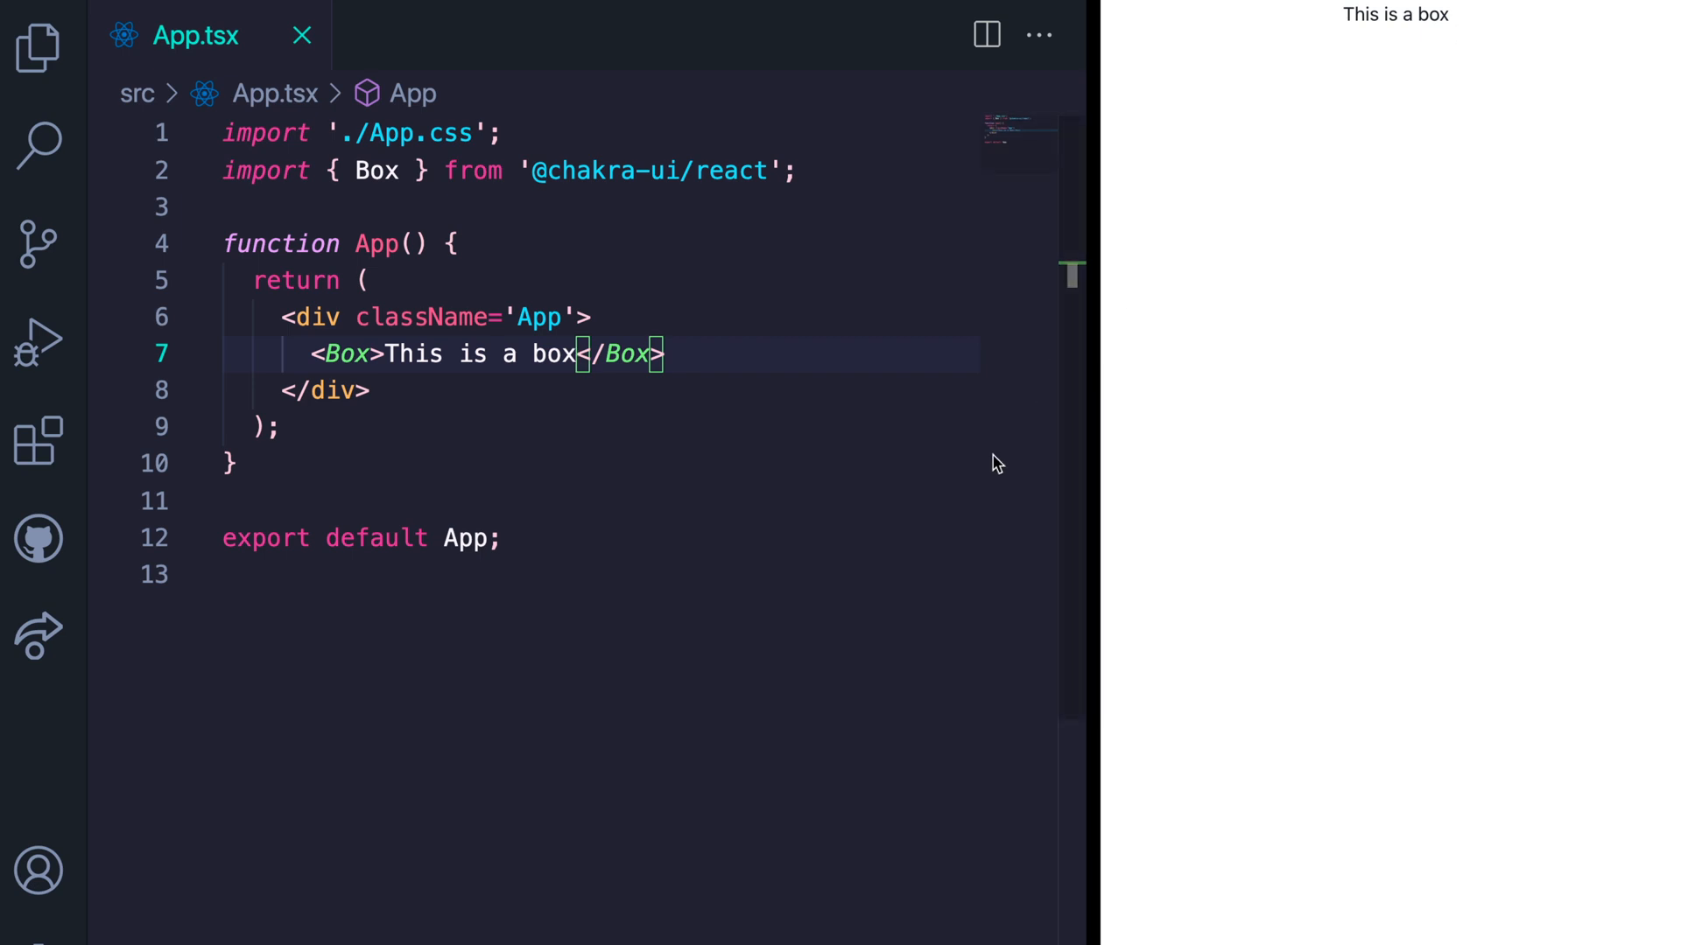
{"action": "scroll", "scroll_direction": "down", "scroll_amount": 3}
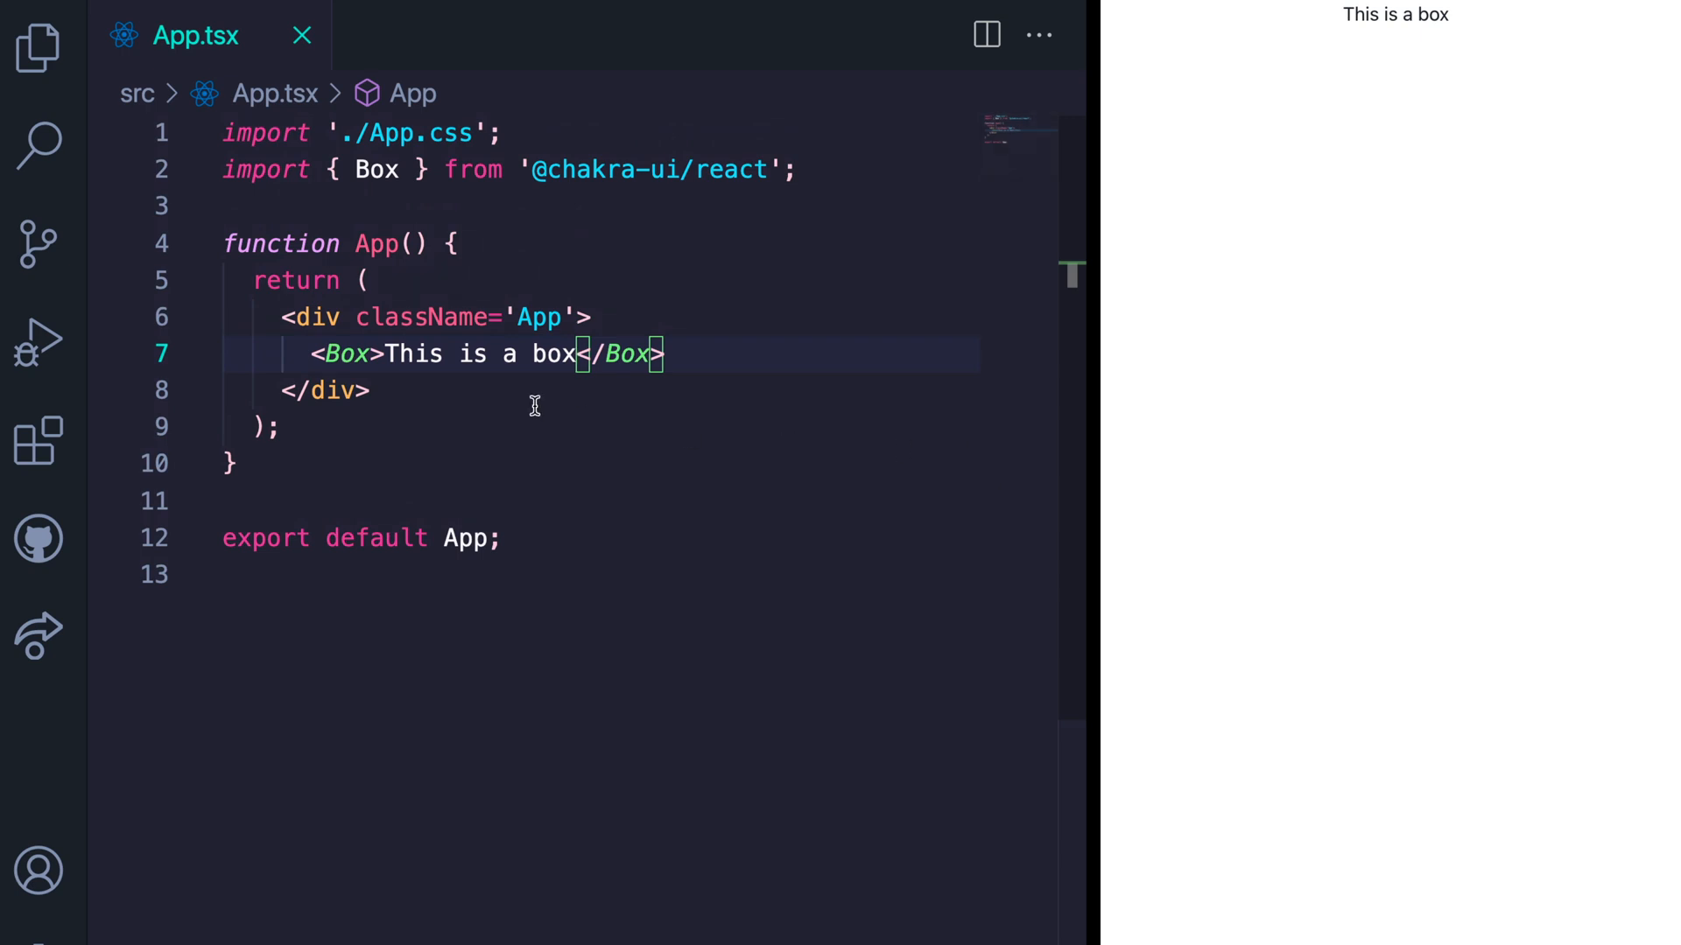
Give the Box bg='green', w='120px' and h='150px' props.
{"action": "type", "text": "bg=\"green\""}
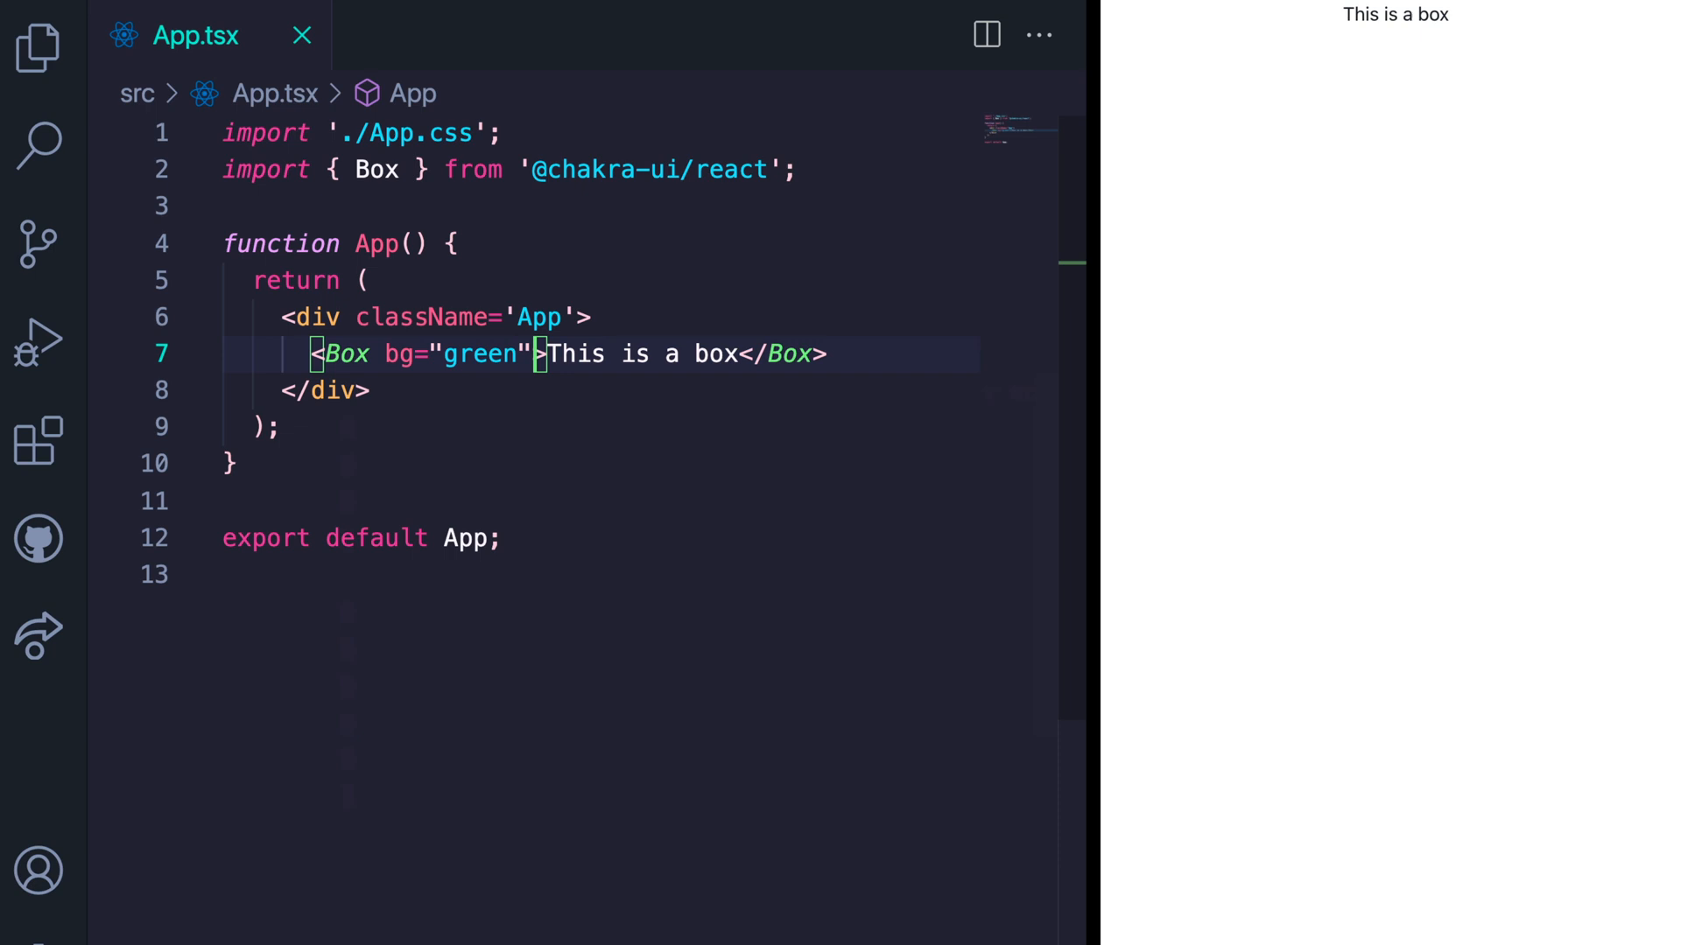
{"action": "type", "text": "w='120px' h='150px'>"}
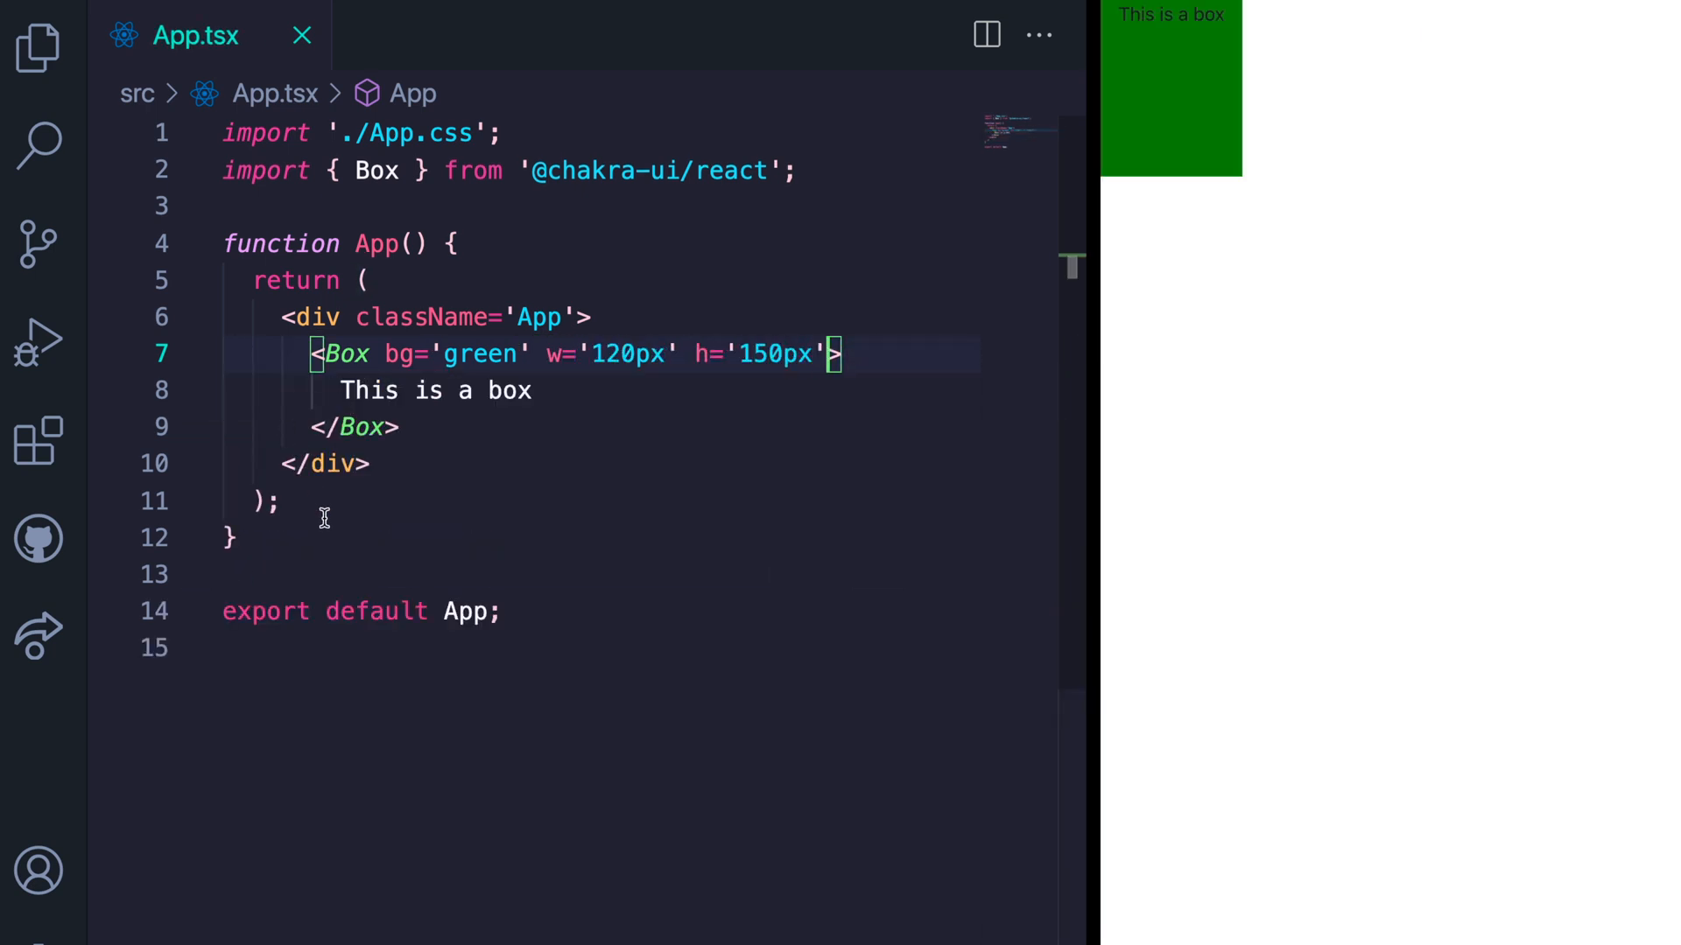
{"action": "mouse_move", "coordinate": [469, 355]}
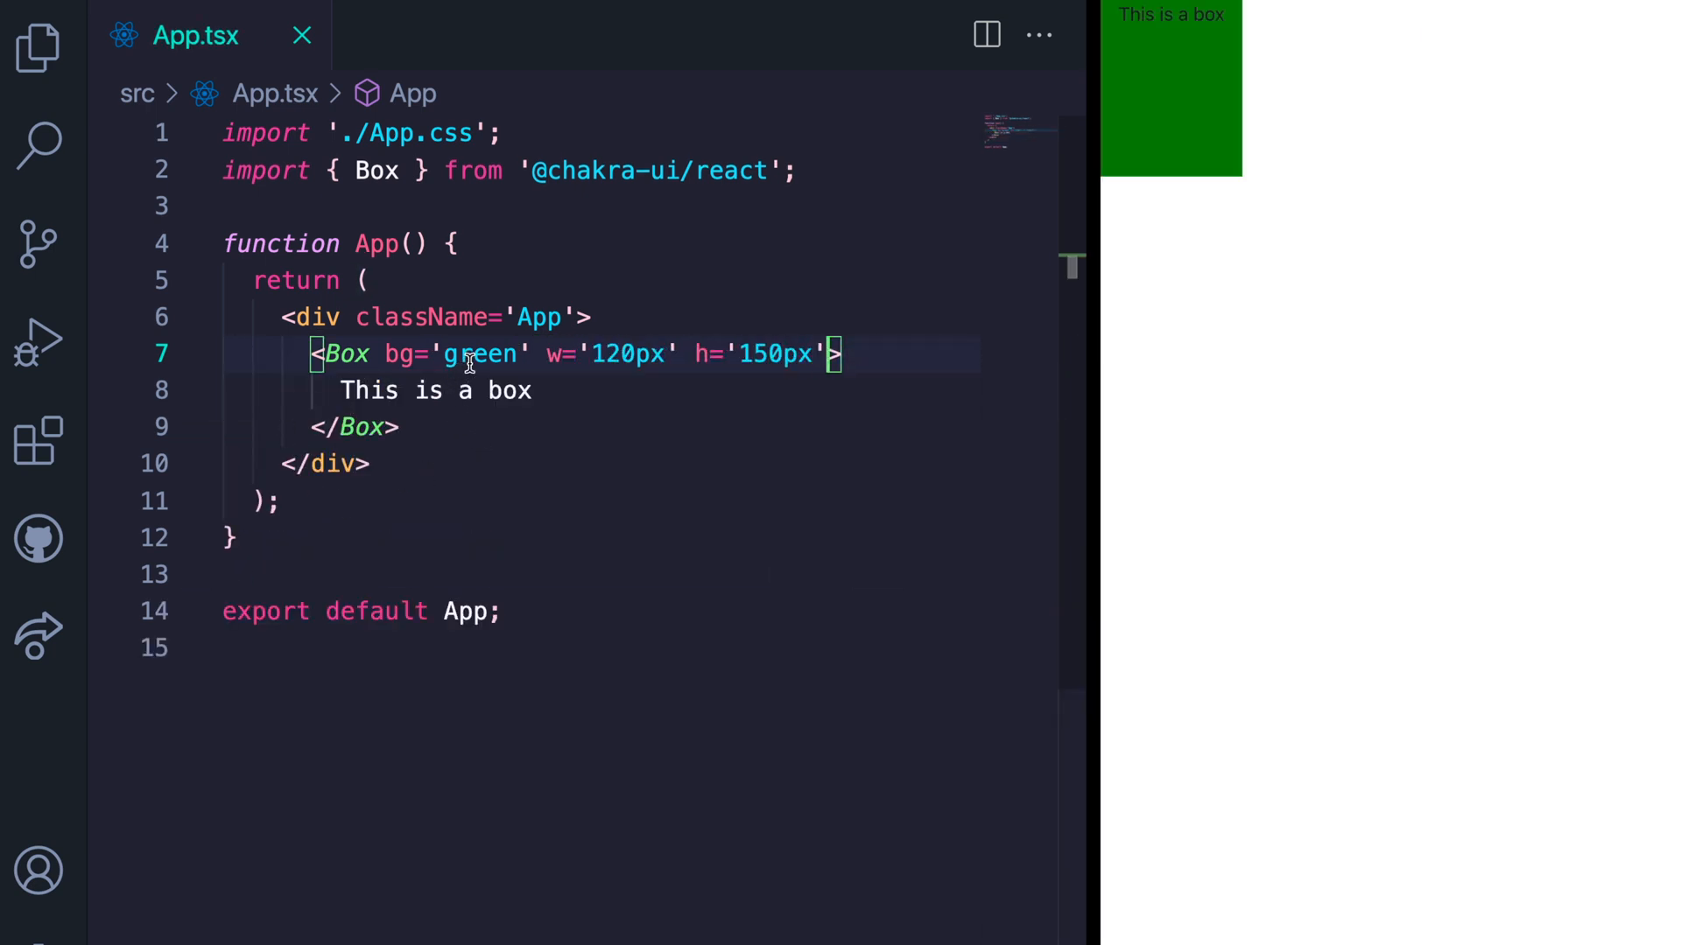
{"action": "mouse_move", "coordinate": [777, 358]}
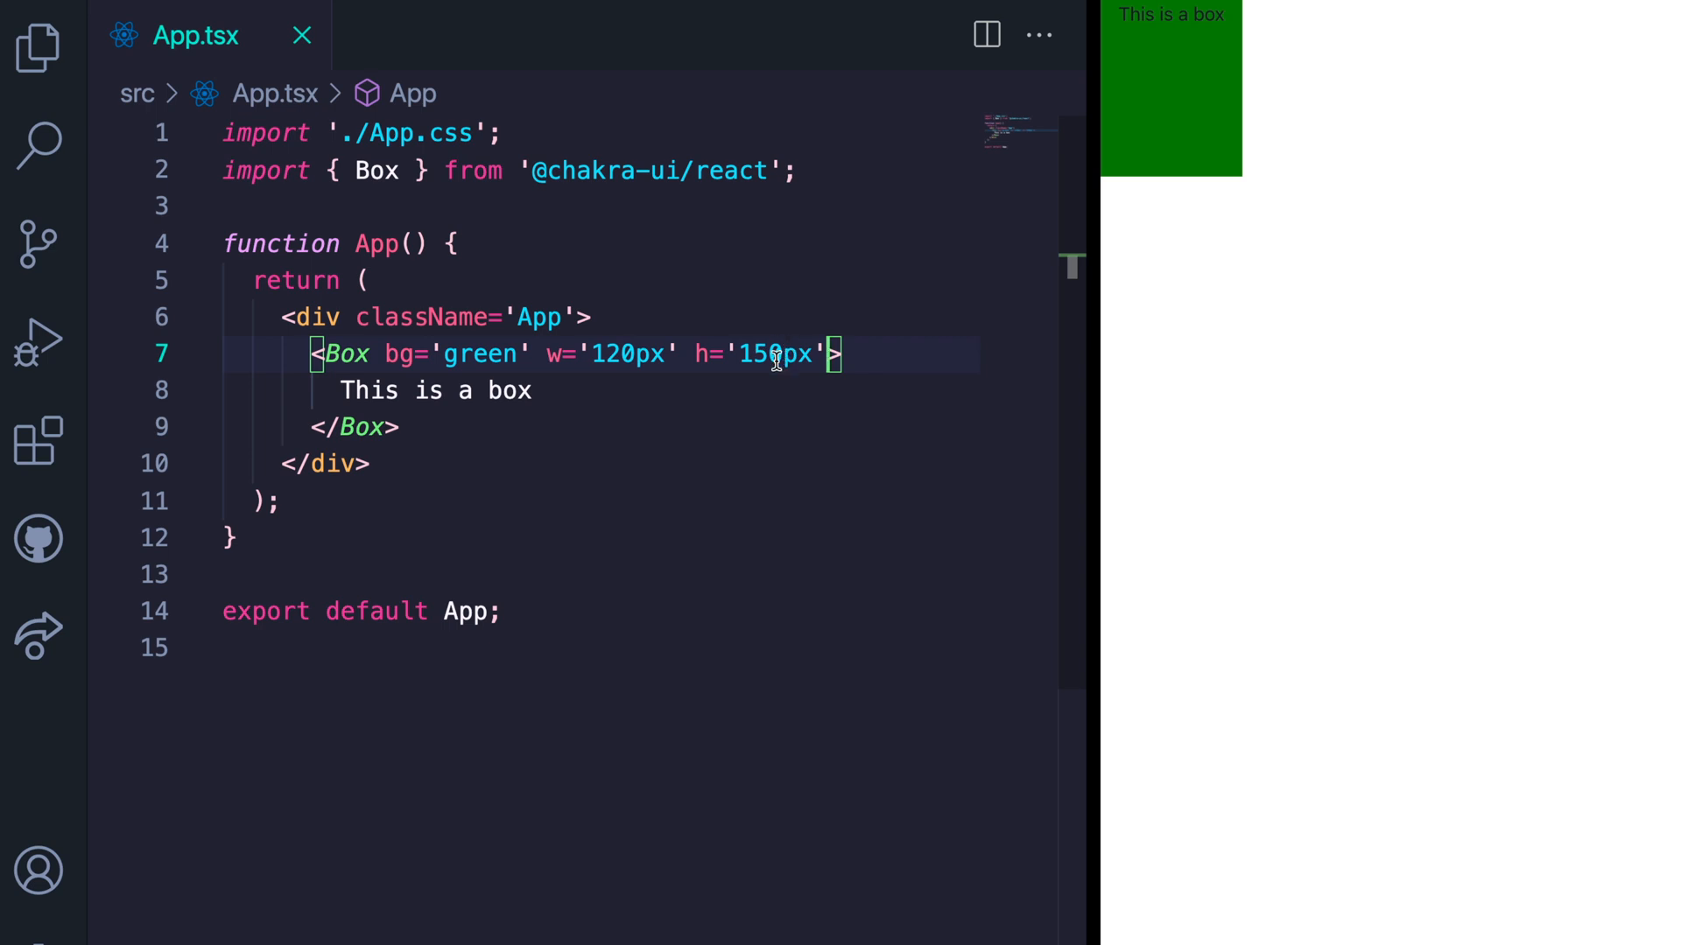
{"action": "mouse_move", "coordinate": [605, 355]}
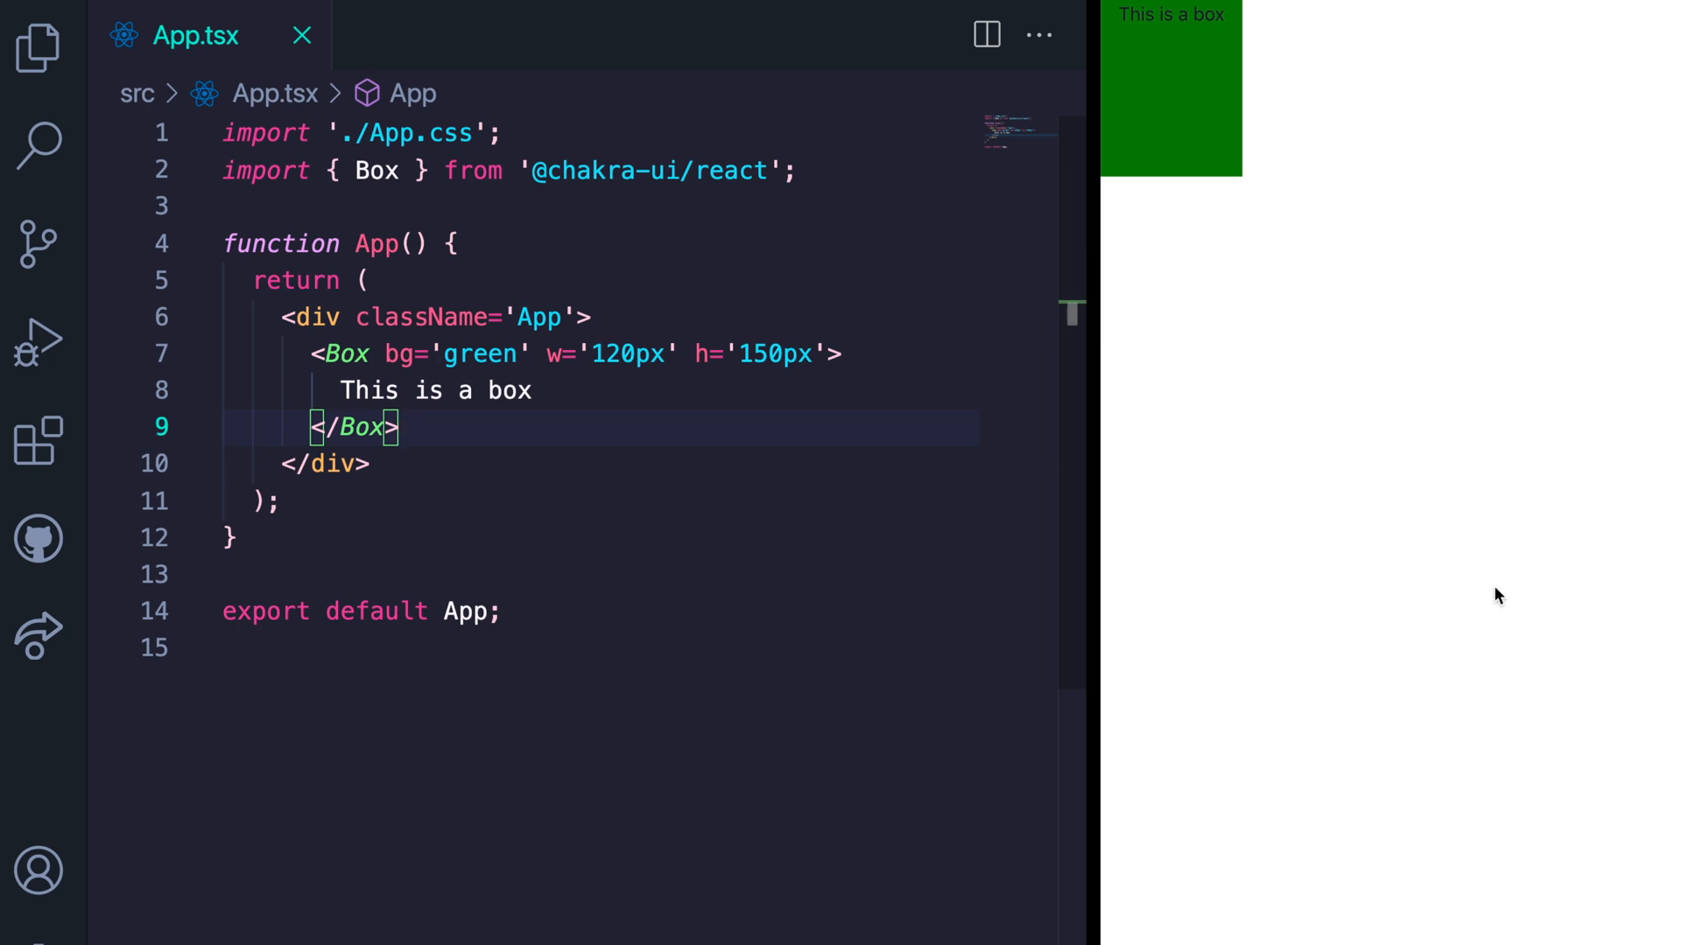
Inspect the green box in the preview to see its div and styles in DevTools.
{"action": "right_click", "coordinate": [1498, 597]}
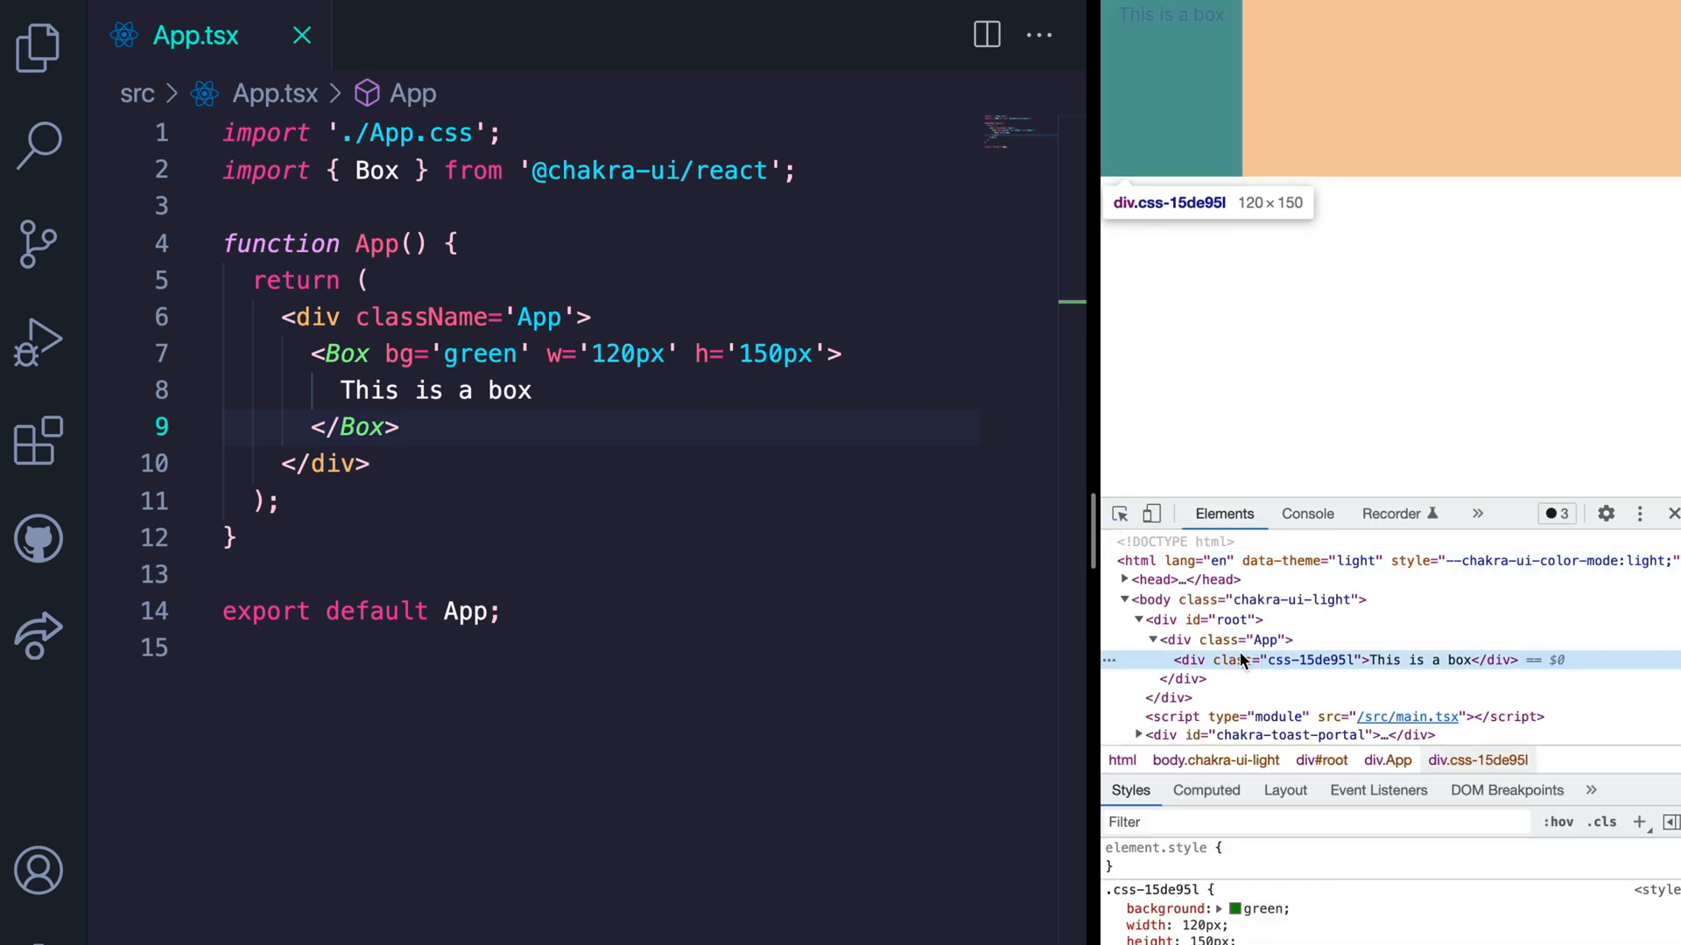
{"action": "mouse_move", "coordinate": [1223, 665]}
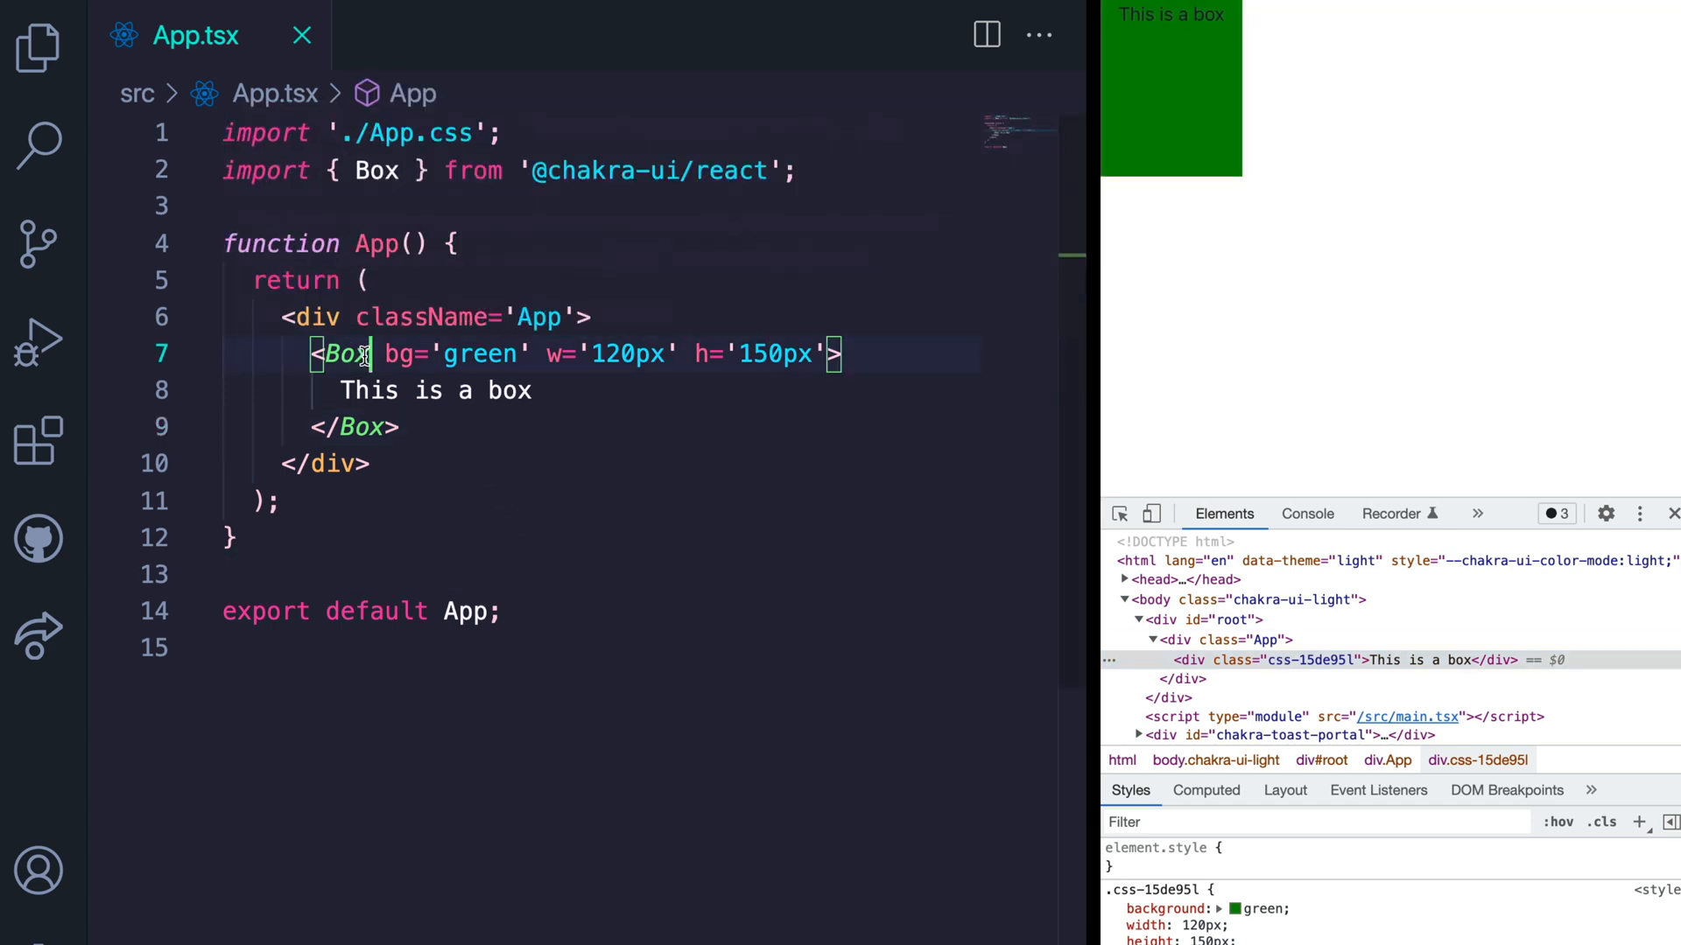
Add as='section' to the Box, choosing section from the autocomplete.
{"action": "type", "text": "as=\"se"}
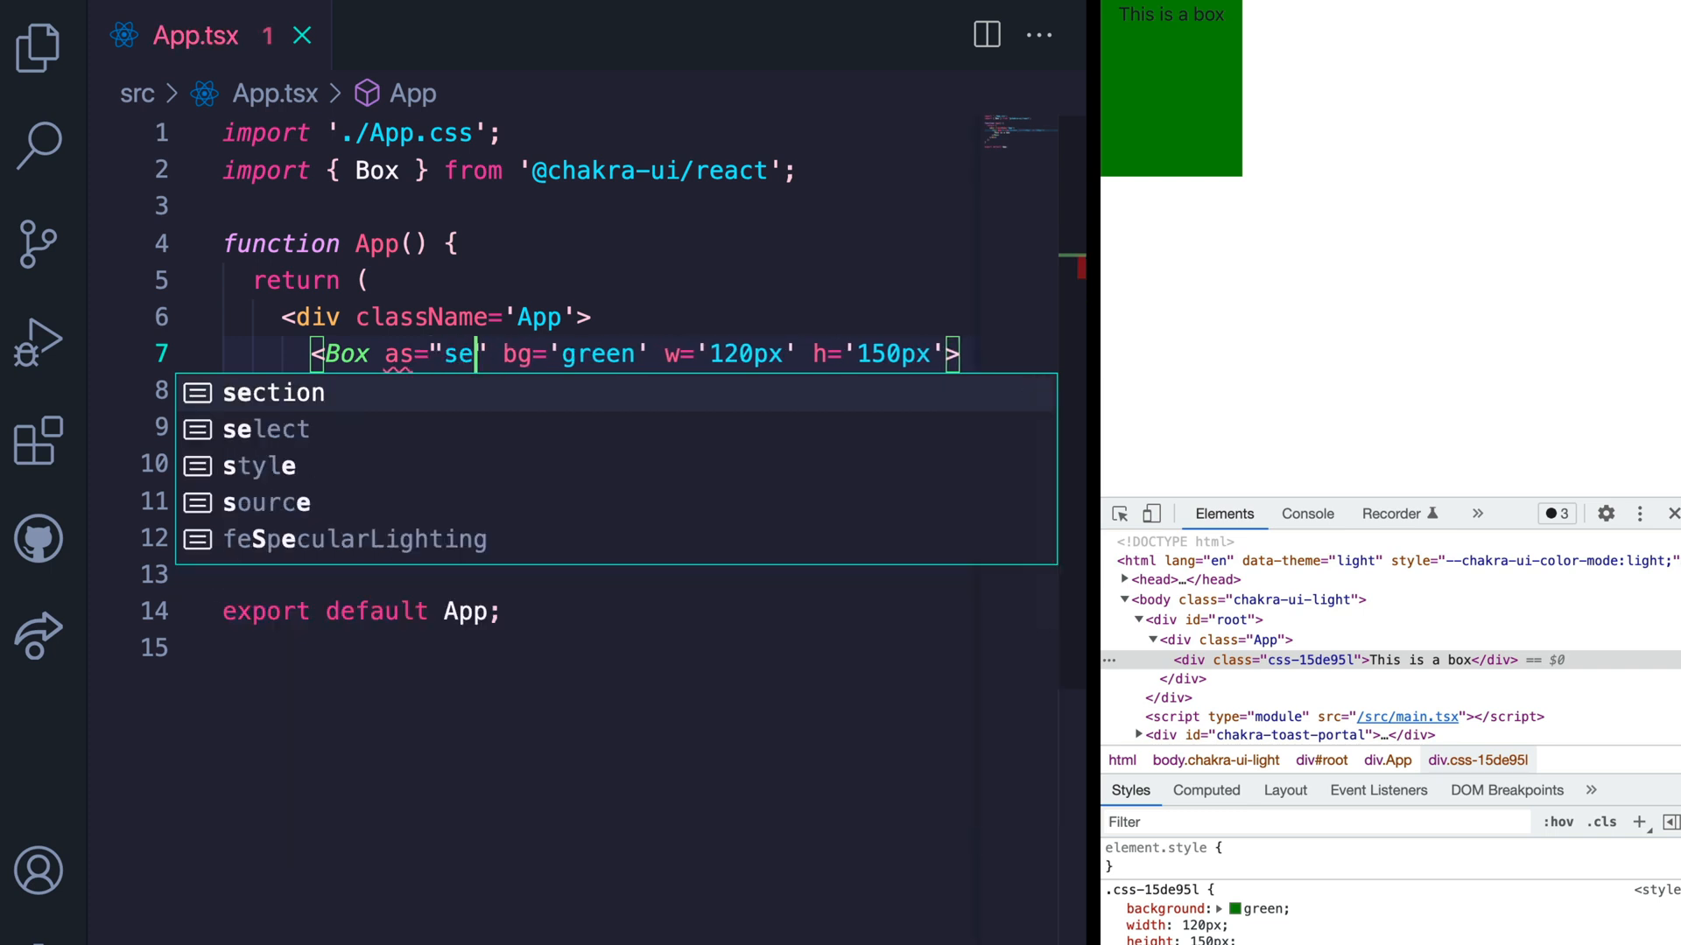
{"action": "left_click", "coordinate": [274, 393]}
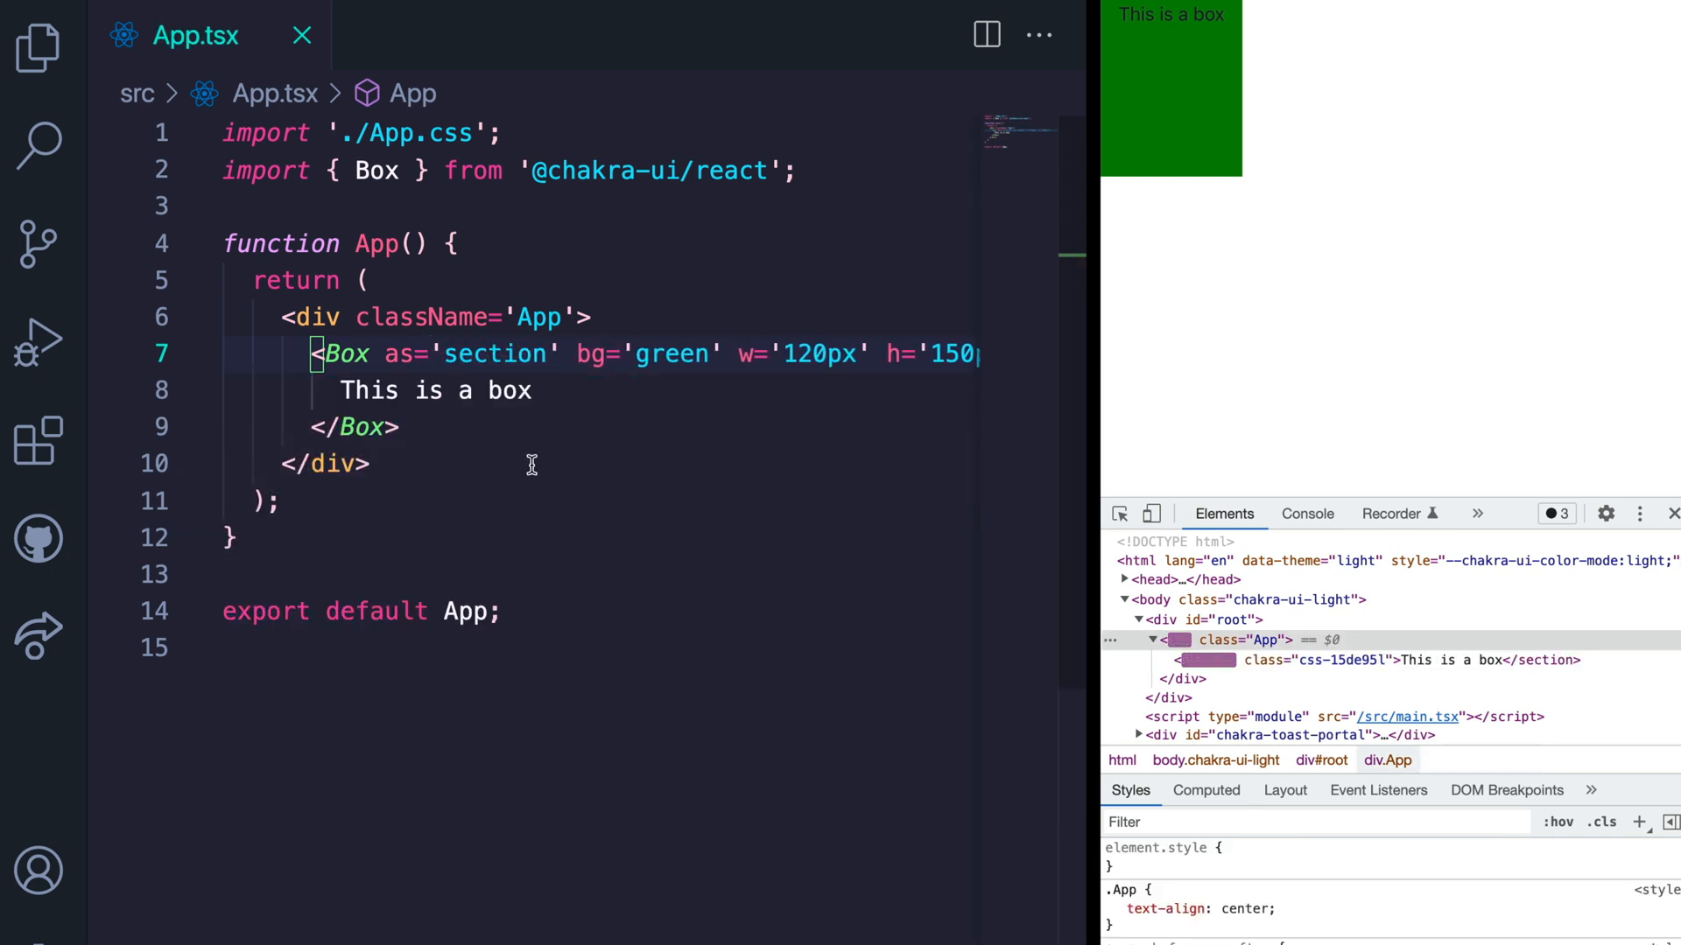